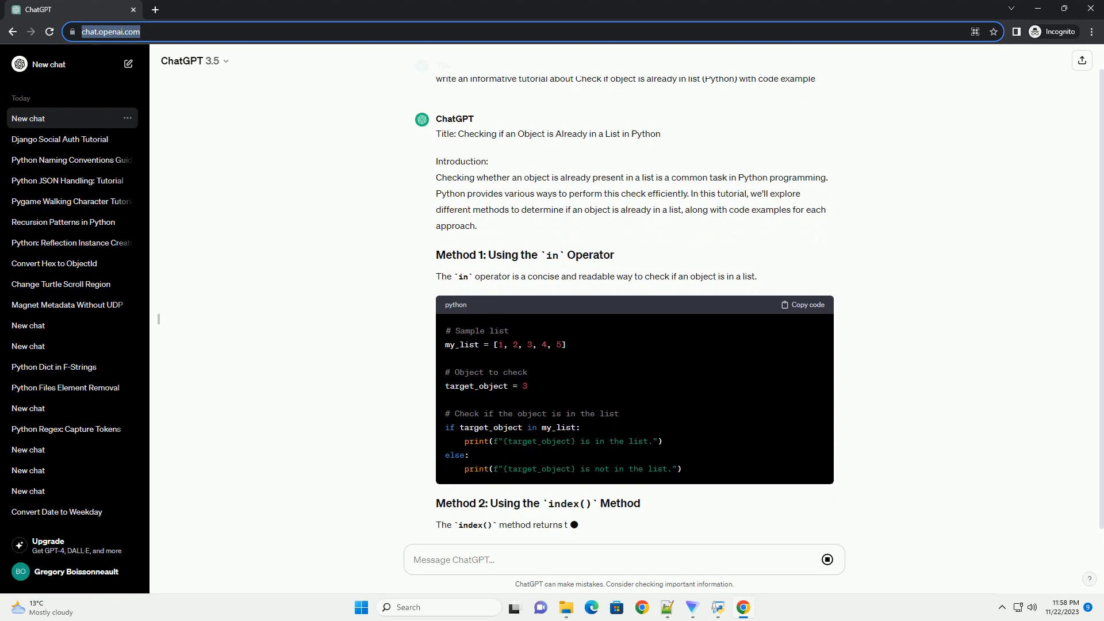
scroll("down", 3)
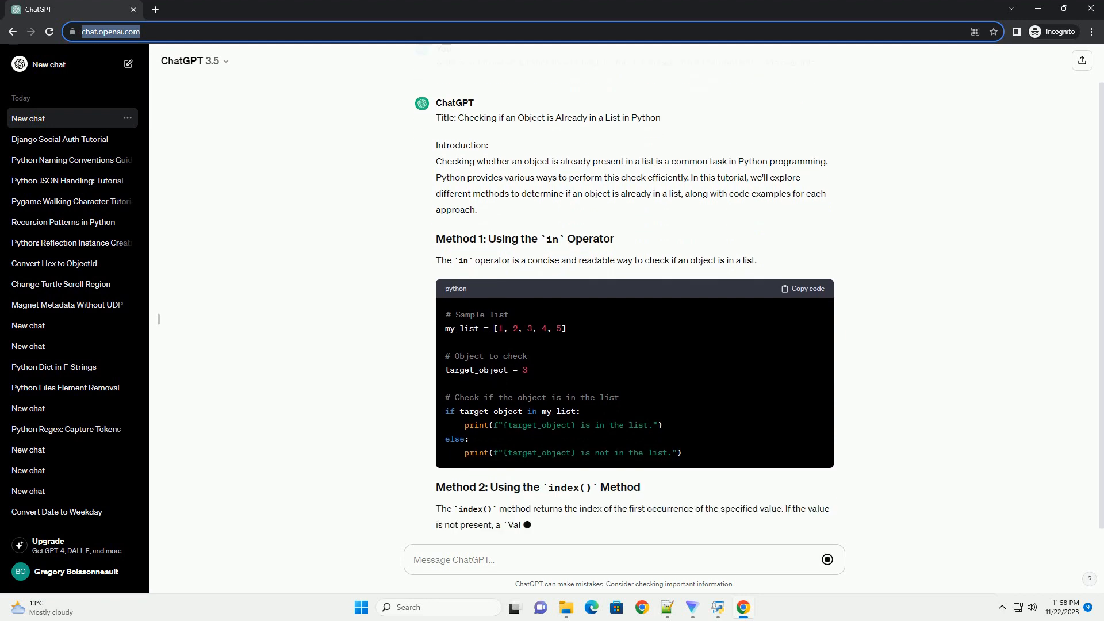
scroll("down", 3)
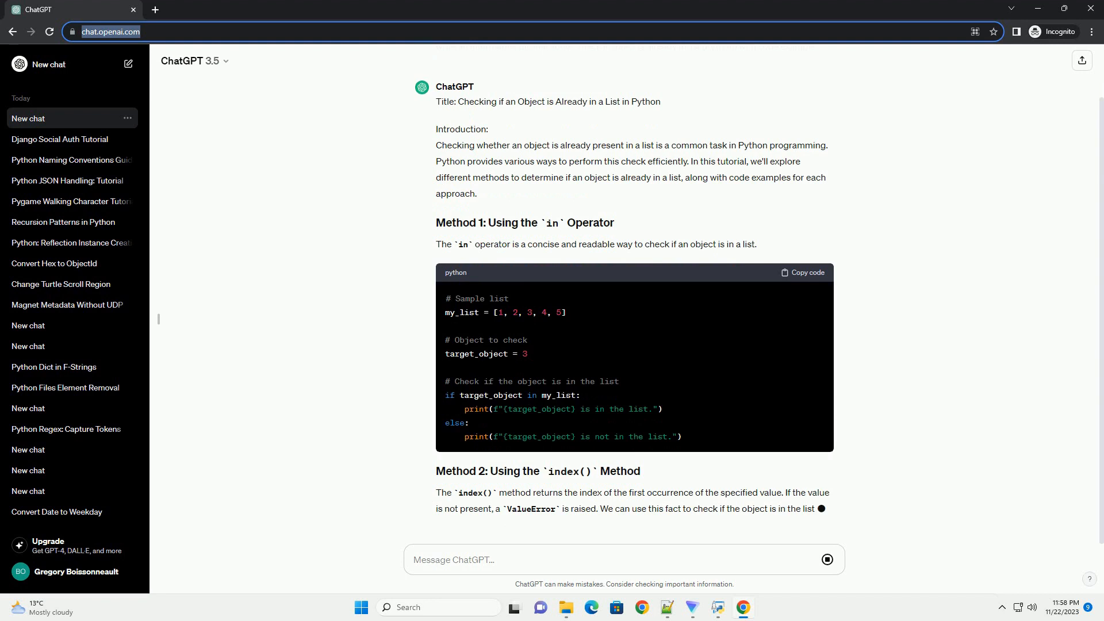
scroll("down", 3)
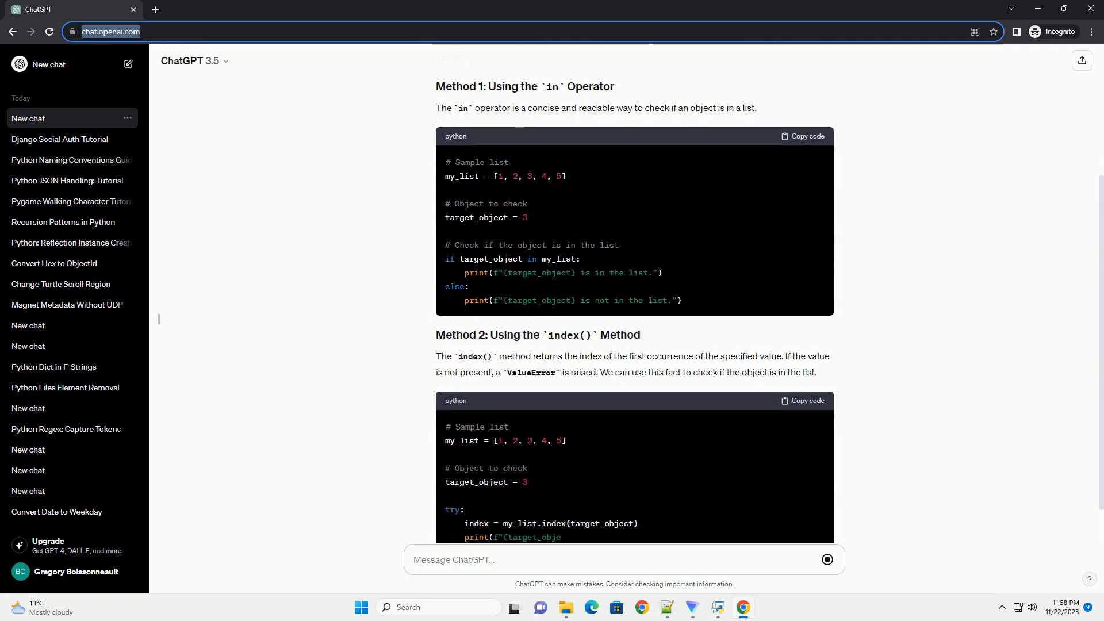
scroll("down", 3)
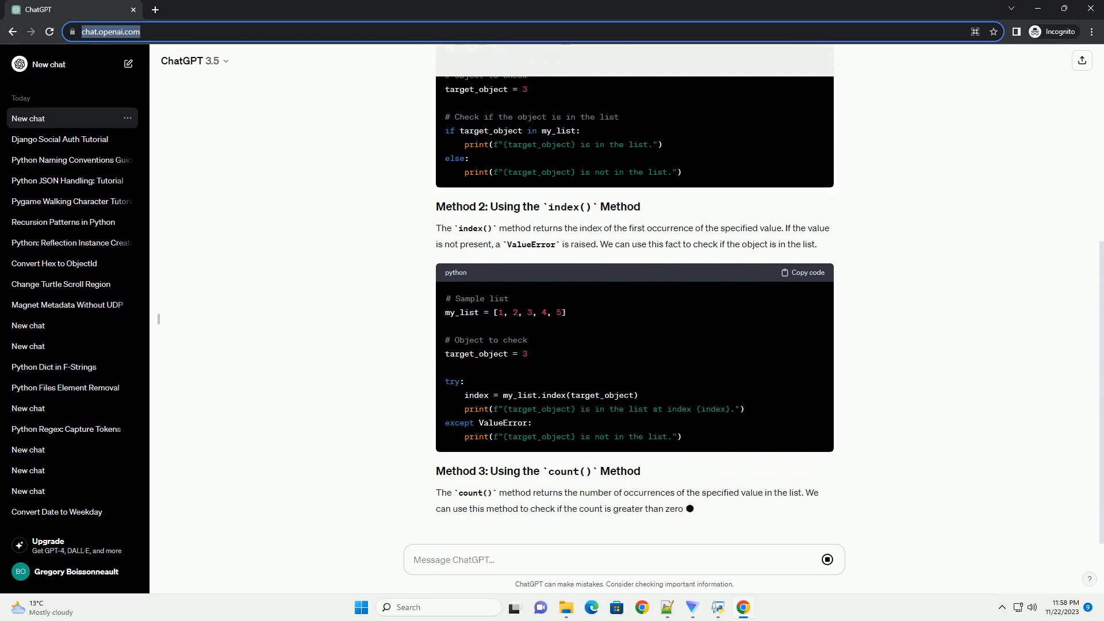
scroll("down", 3)
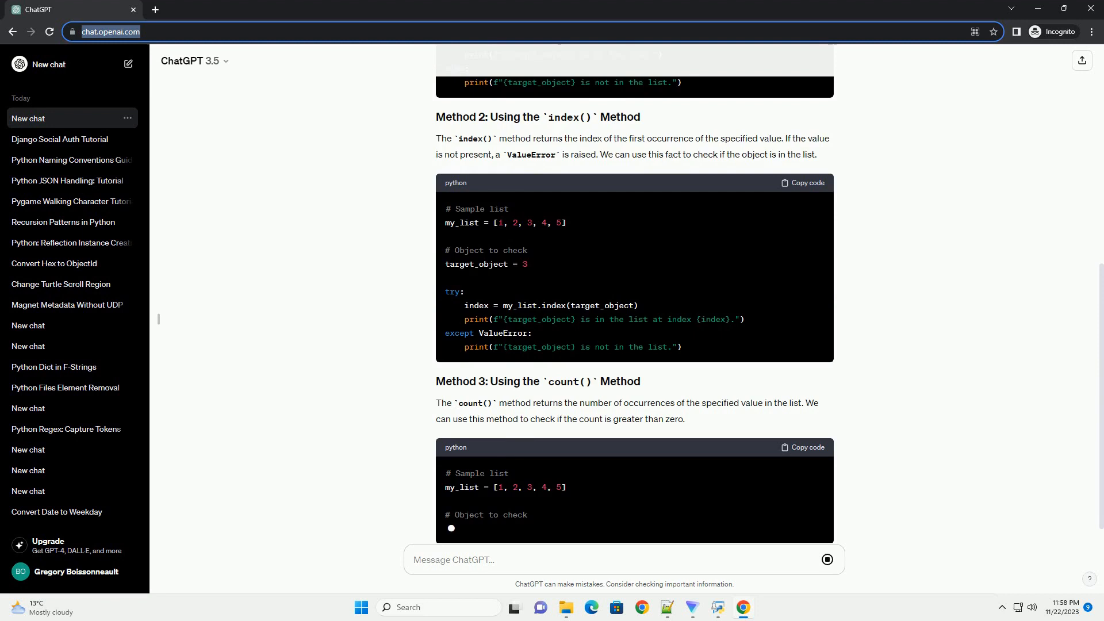
scroll("down", 3)
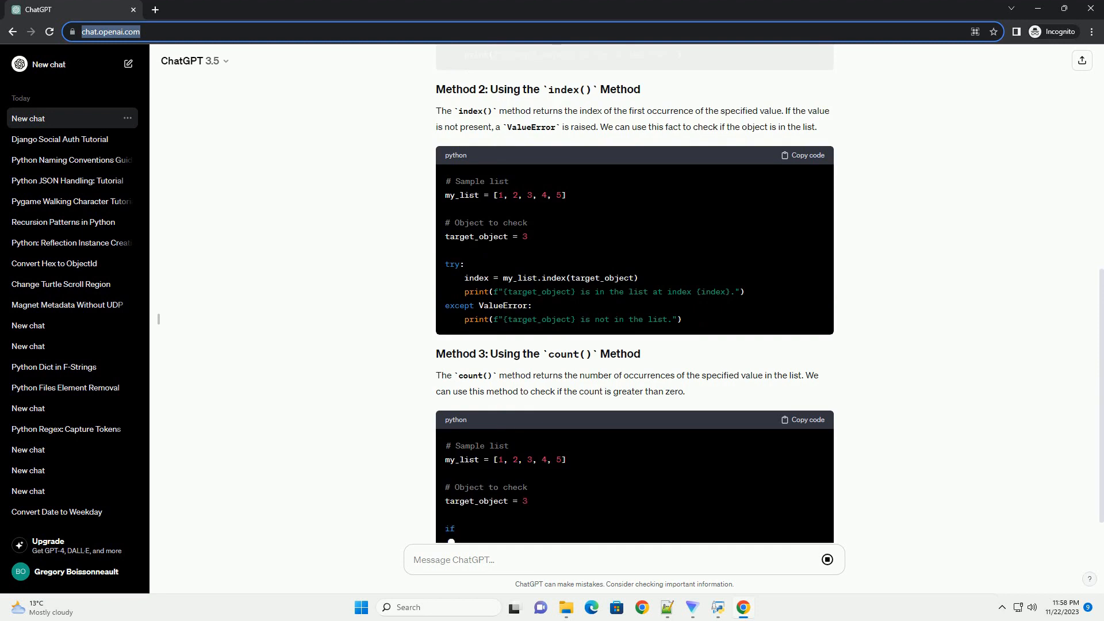
scroll("down", 3)
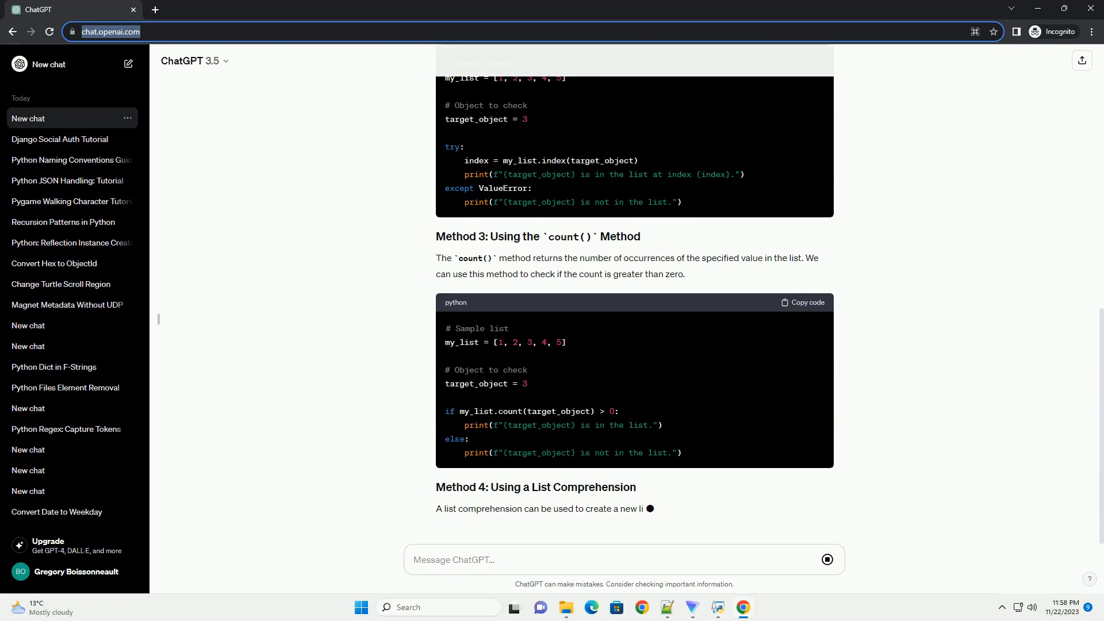
scroll("down", 3)
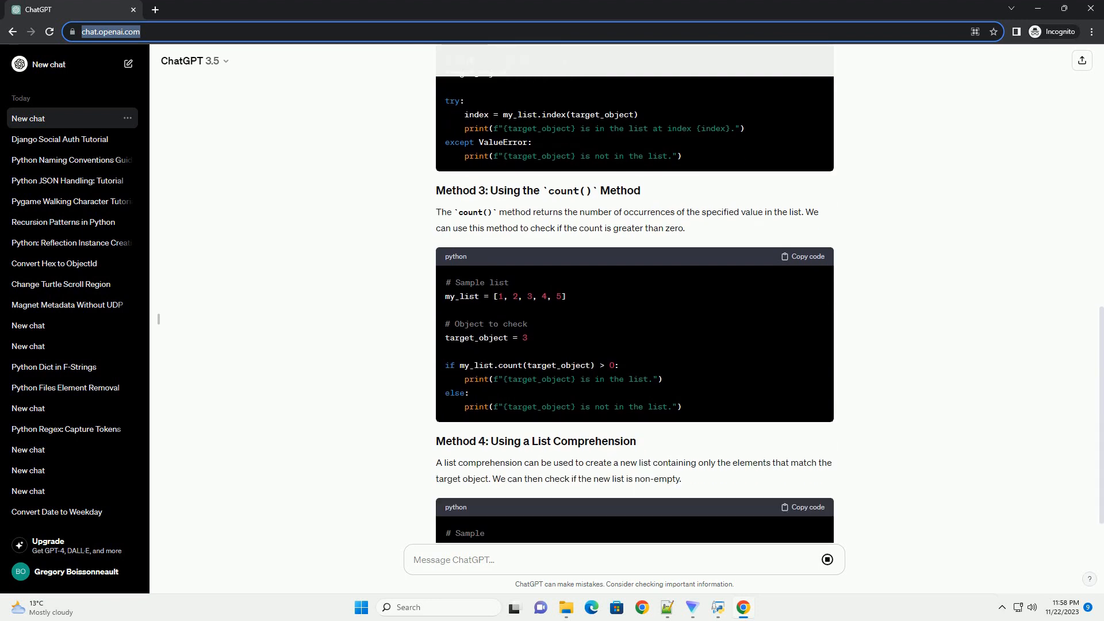